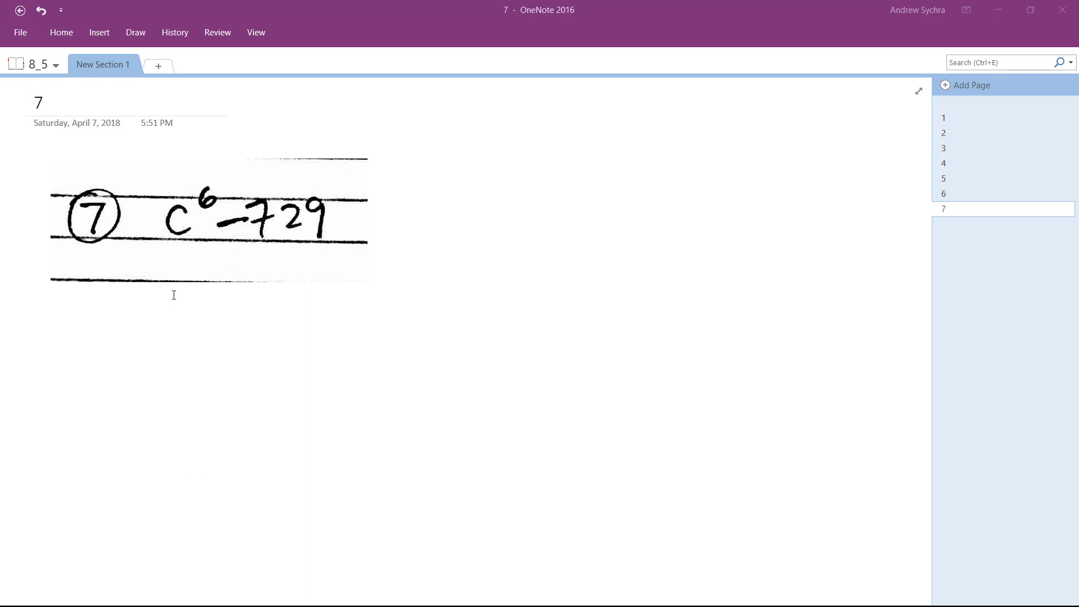
mouse_move(214, 300)
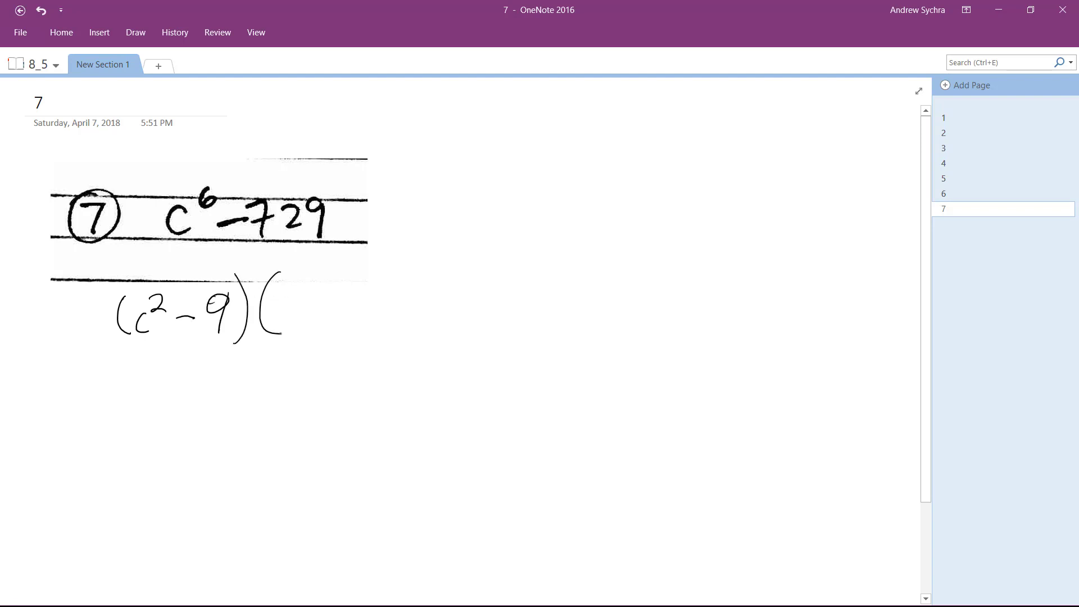
- Handwrite the factor c⁴−9c²−54c−81), undoing a mistaken stroke, and start (c+3) below
drag(289, 317, 324, 289)
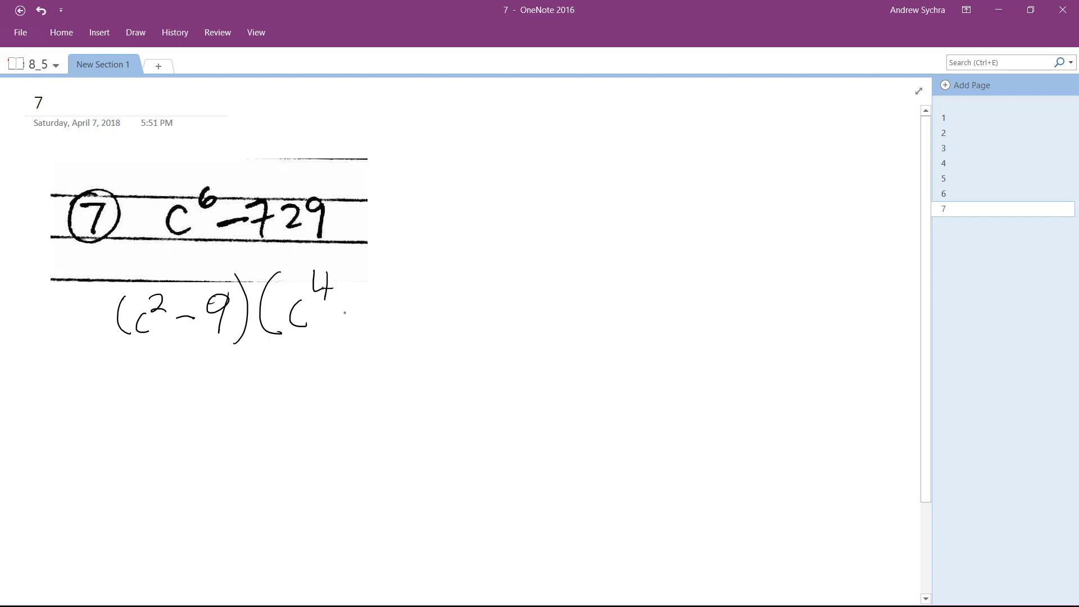
drag(344, 312, 361, 312)
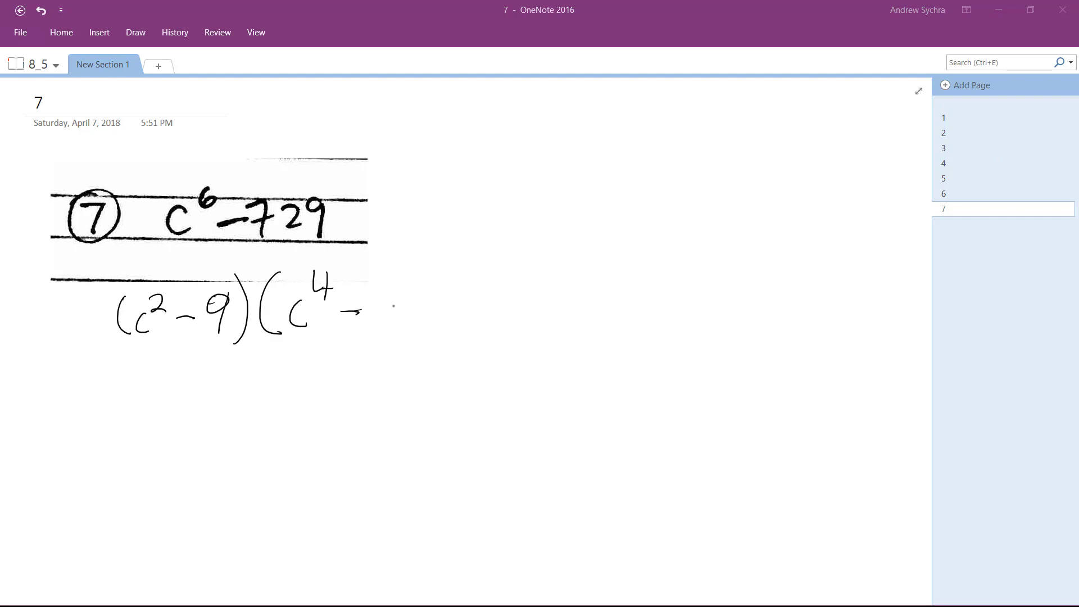
drag(368, 313, 434, 316)
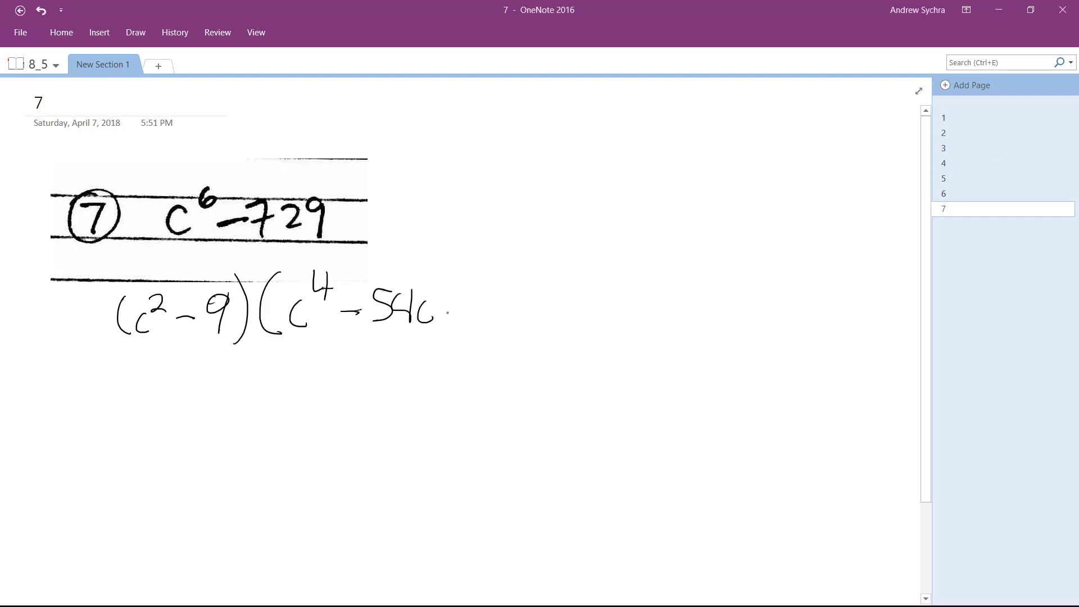
key(ctrl+z)
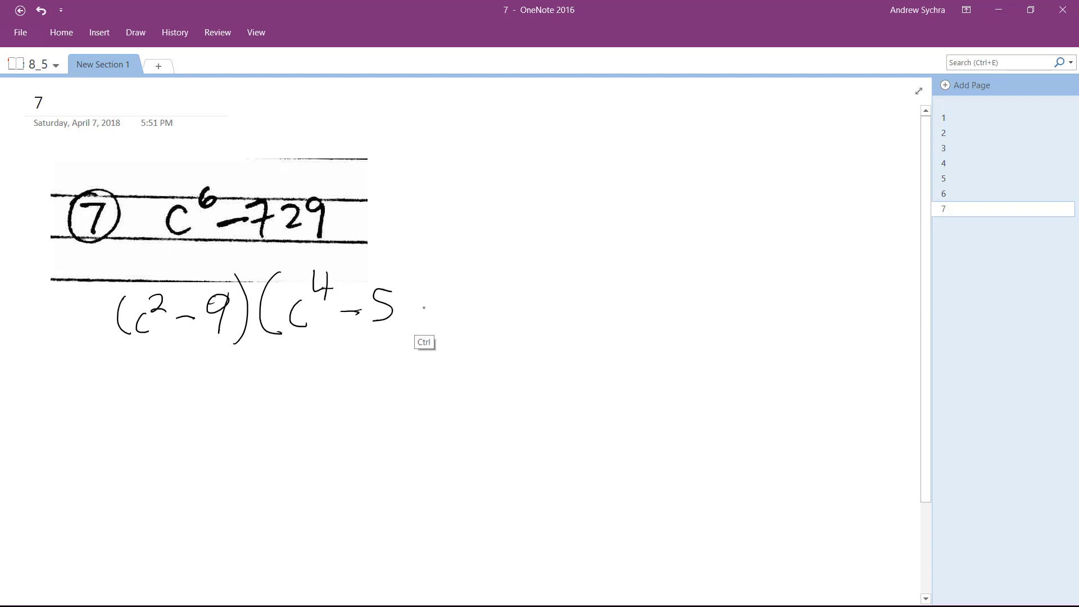
drag(374, 303, 460, 317)
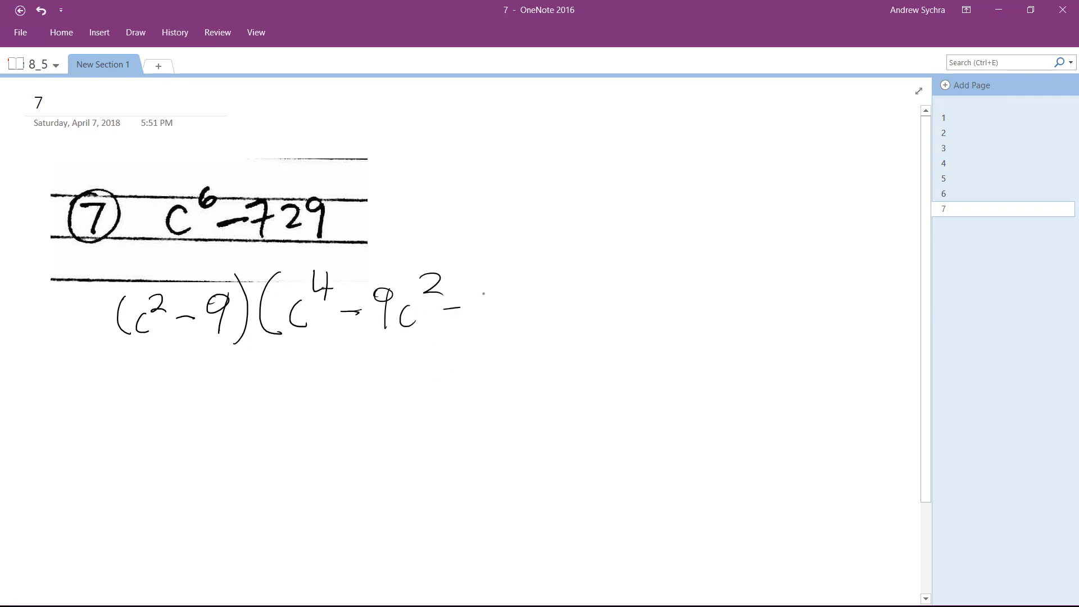
drag(461, 306, 598, 306)
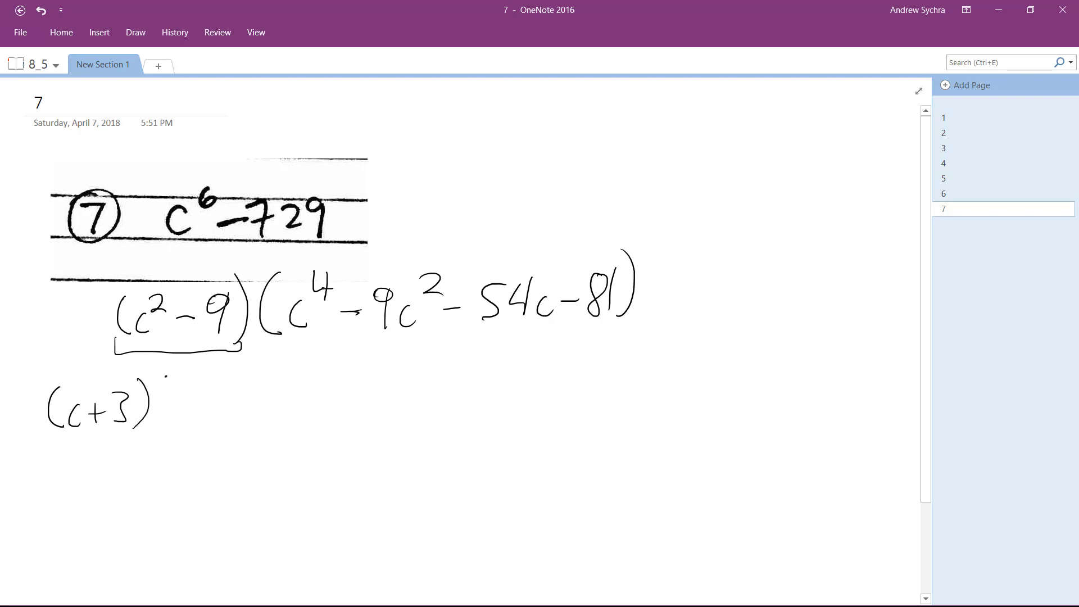
- Ink (c−3), bracket the quartic factor, and write (c²+3c+9)(c²−3c−9) after (c+3)
drag(158, 399, 255, 413)
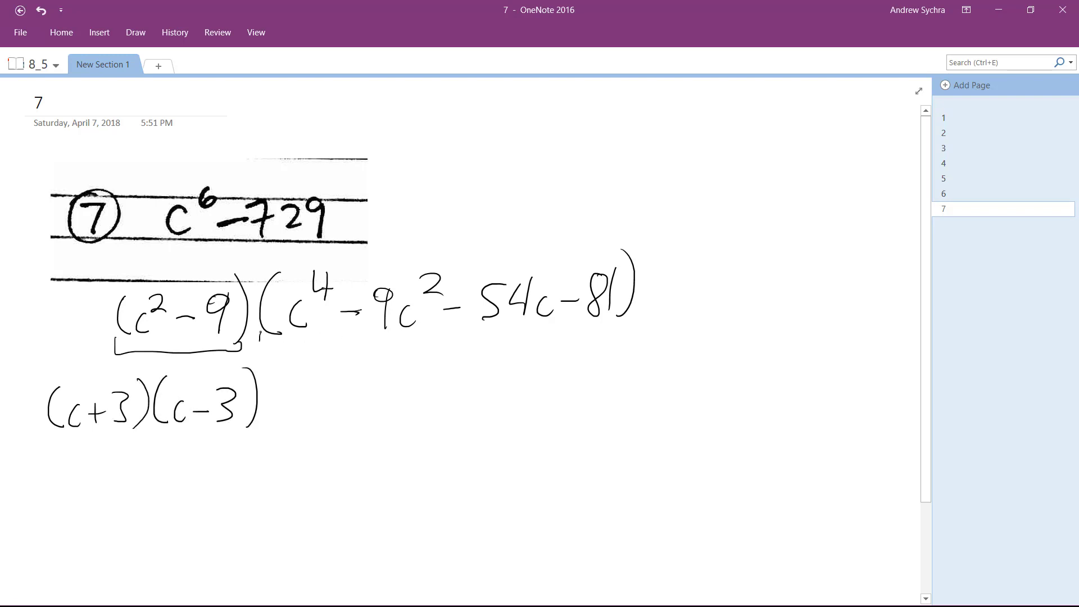
drag(258, 337, 657, 324)
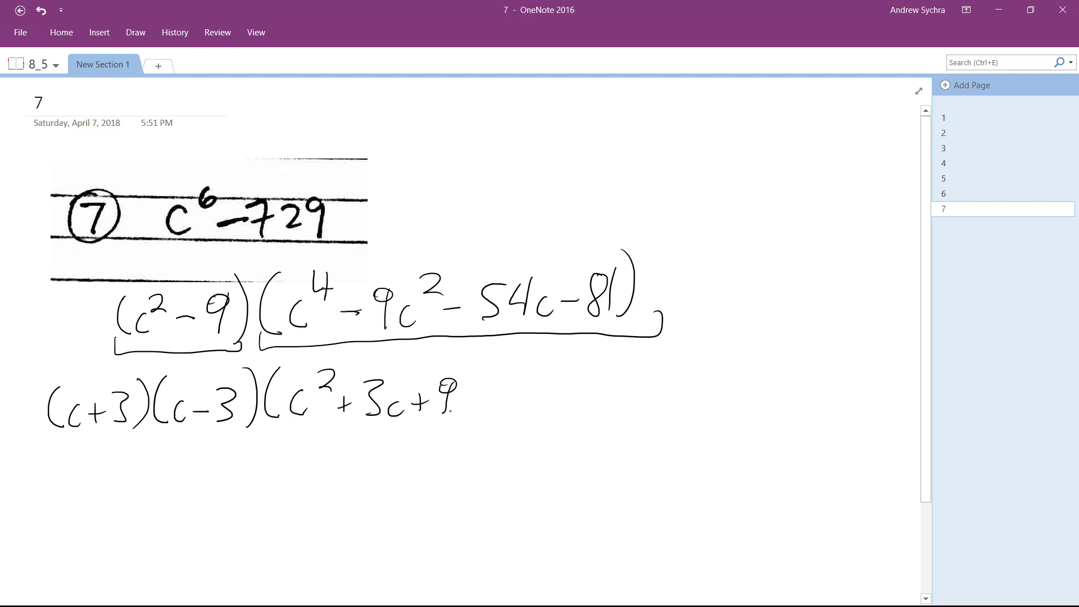
drag(468, 402, 530, 386)
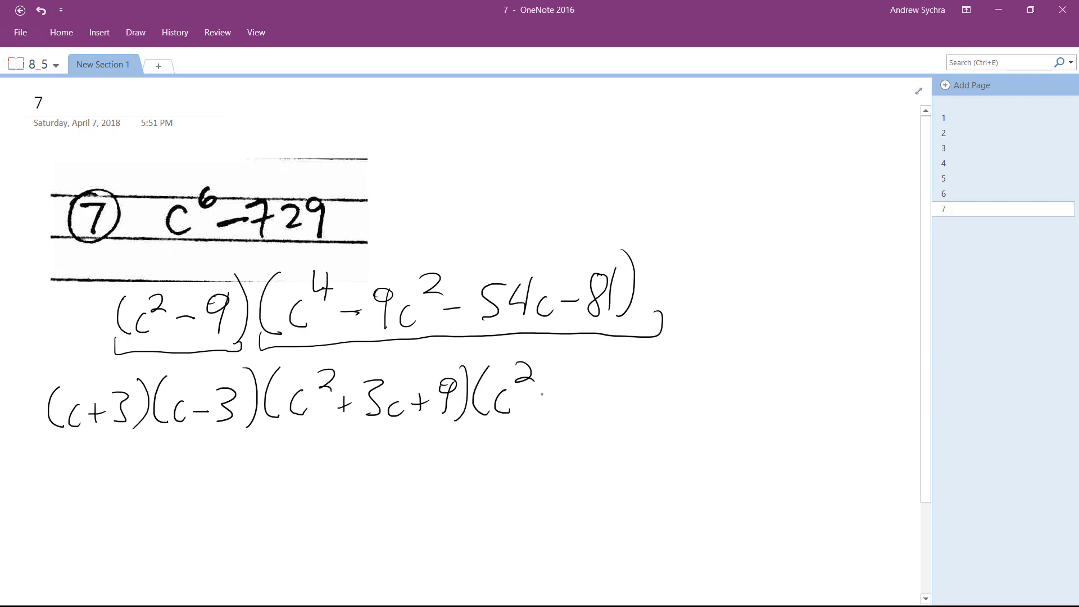
drag(537, 402, 599, 406)
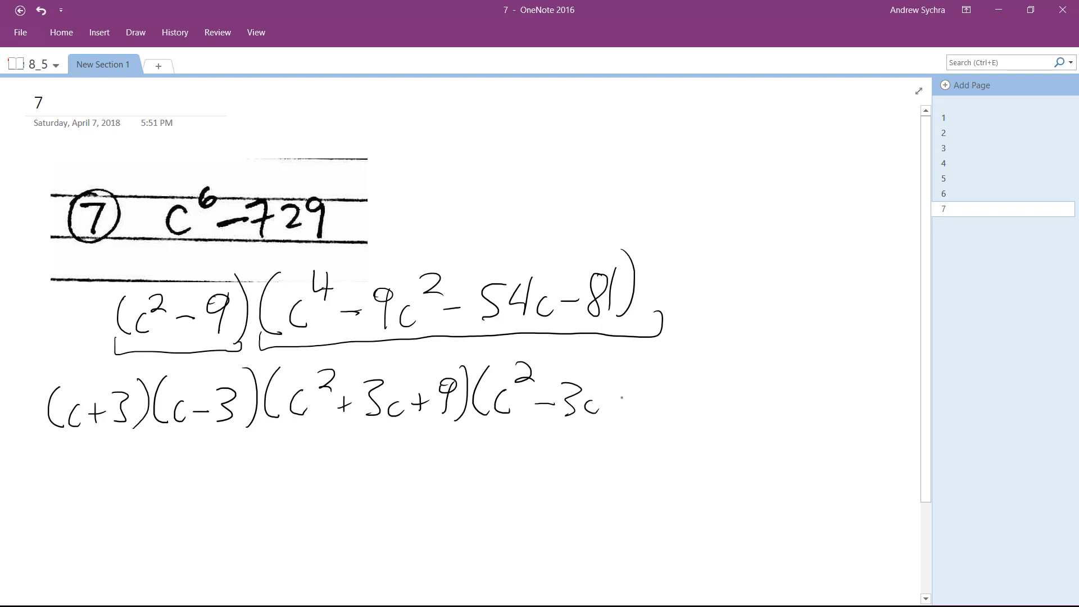
drag(605, 403, 675, 385)
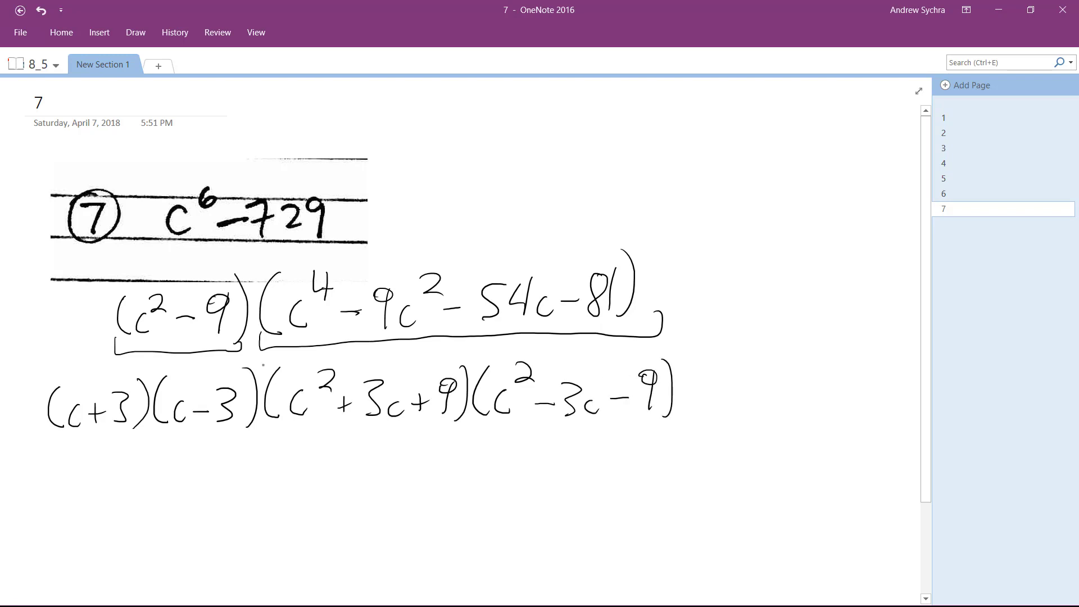
mouse_move(47, 380)
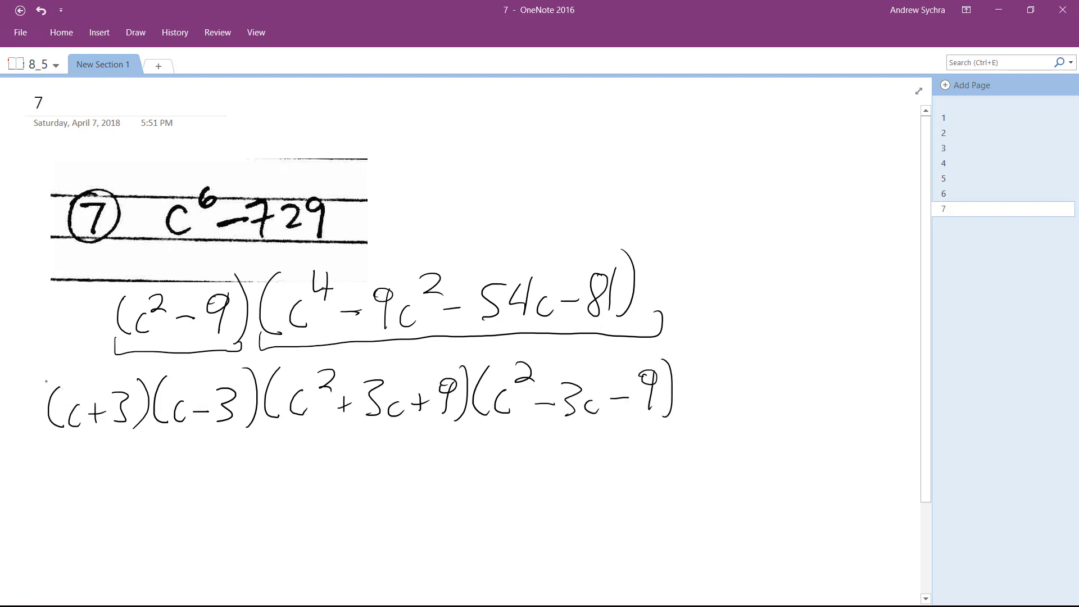